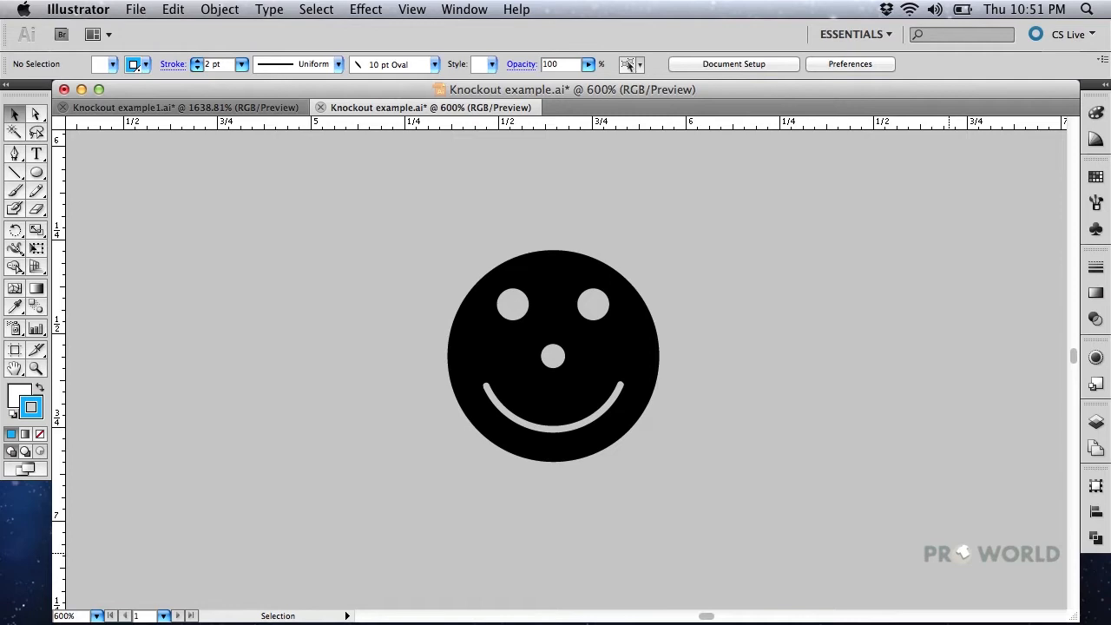
{"action": "mouse_move", "coordinate": [951, 558]}
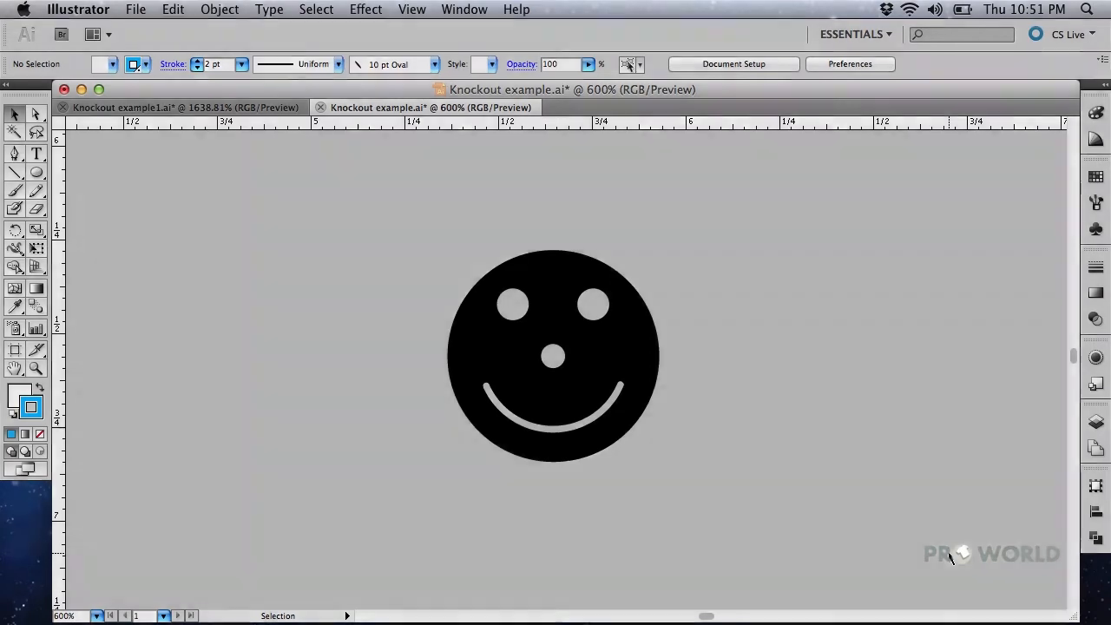
Bring the Knockout example1 document with the word Sample to the front
{"action": "left_click", "coordinate": [174, 107]}
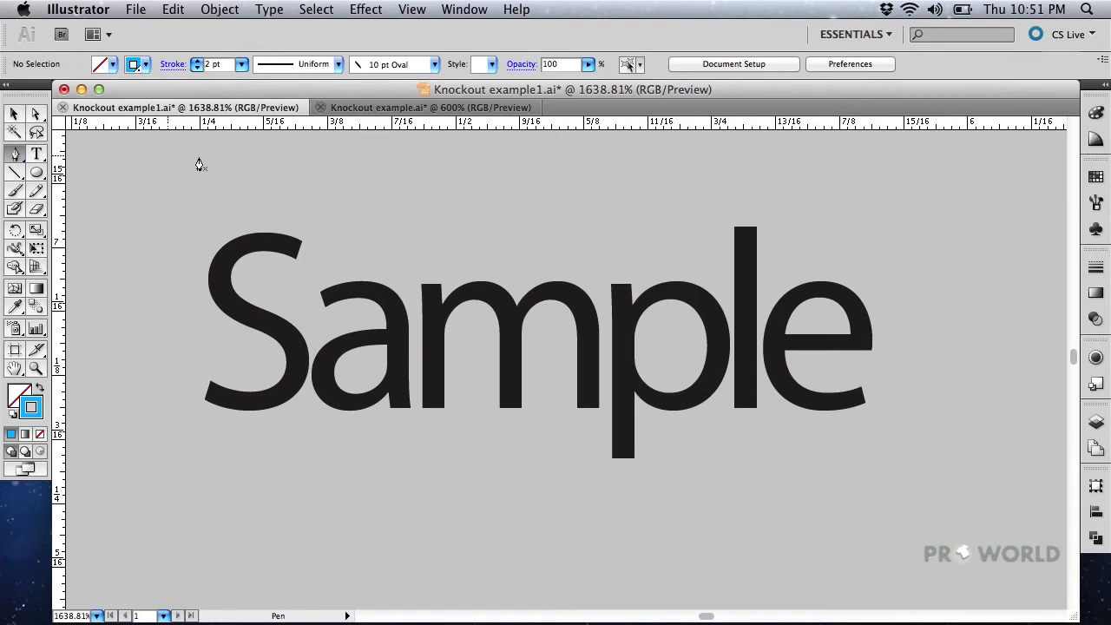
{"action": "mouse_move", "coordinate": [354, 484]}
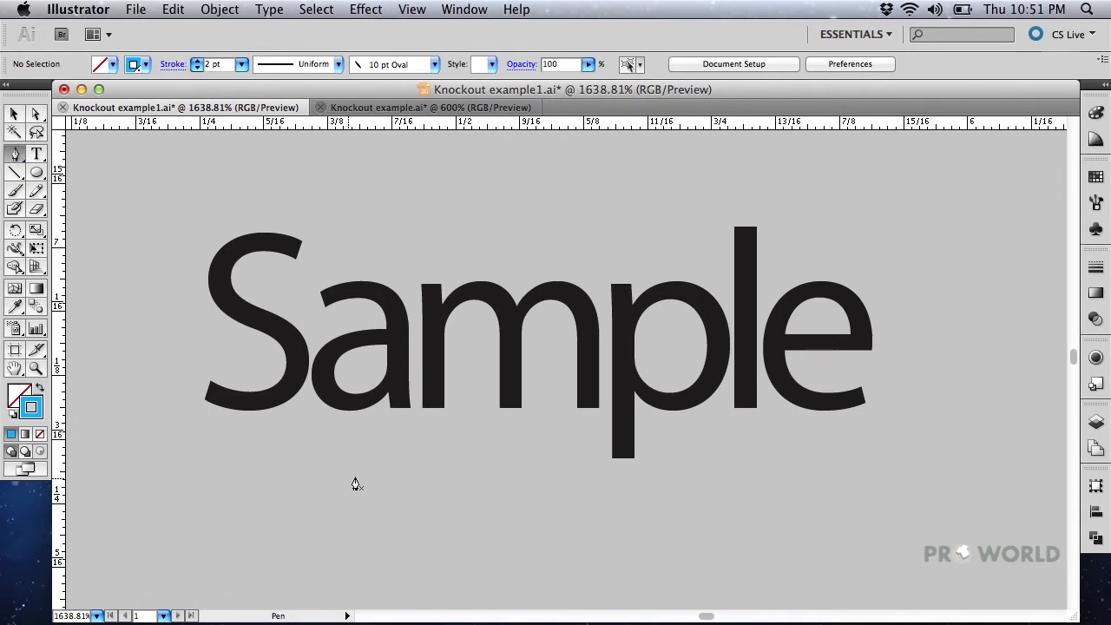
Draw a blue line through Sample, then a blue bar under the smiley in Knockout example
{"action": "left_click", "coordinate": [414, 237]}
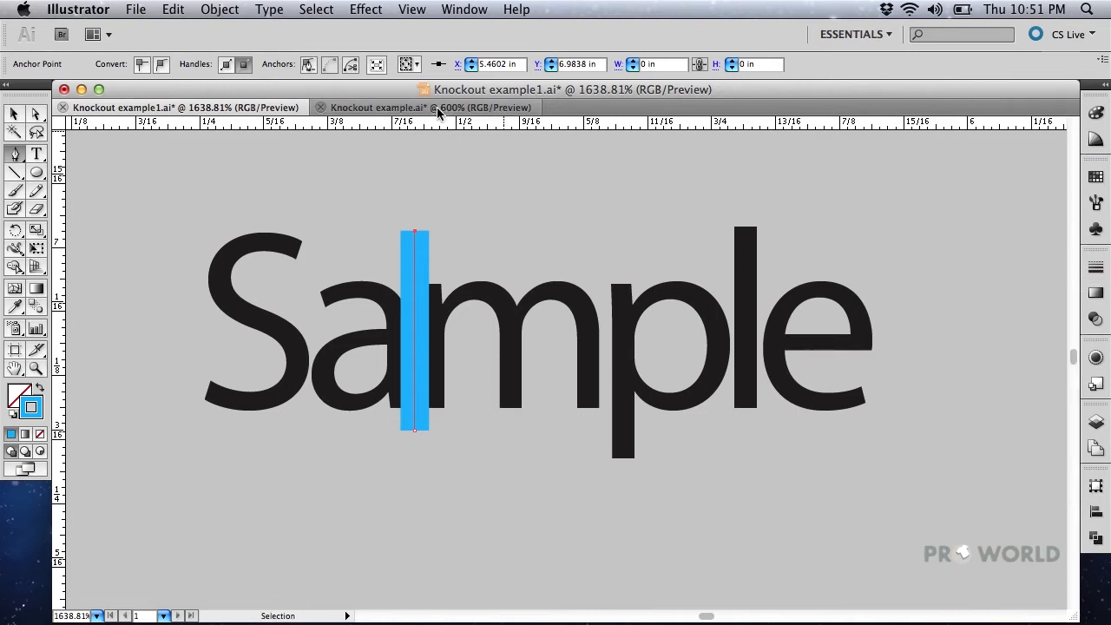
{"action": "left_click", "coordinate": [432, 106]}
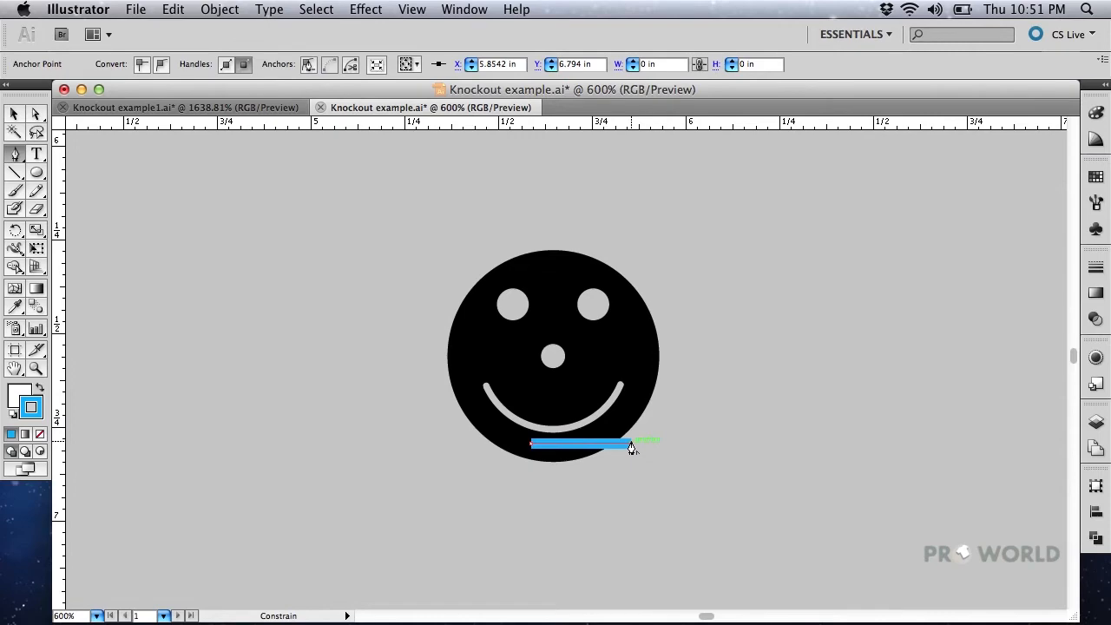
{"action": "left_click", "coordinate": [1096, 267]}
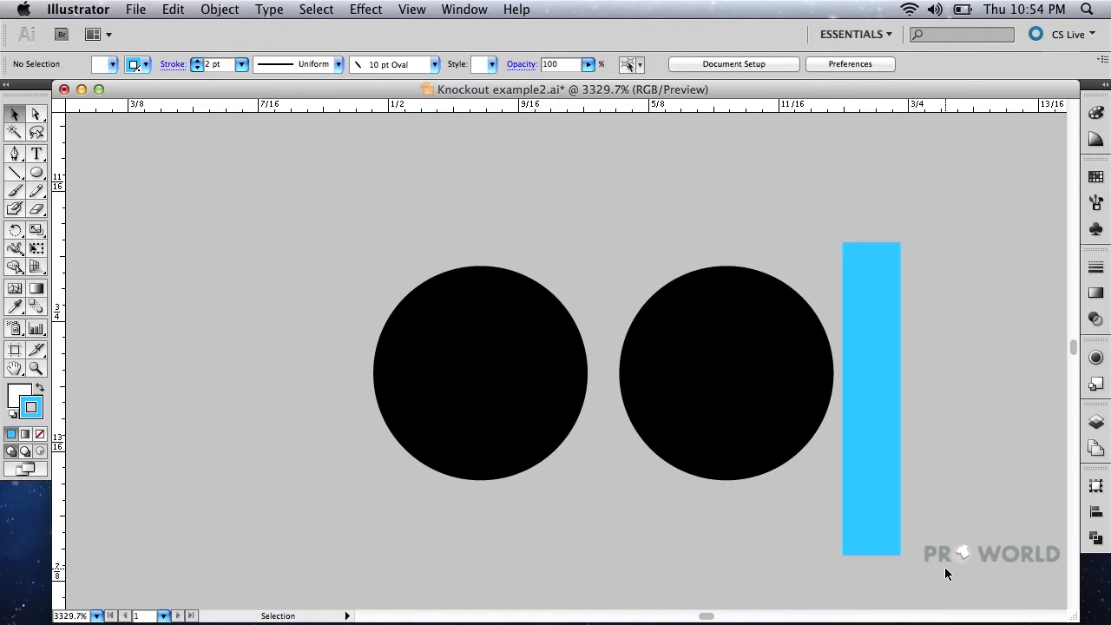
{"action": "mouse_move", "coordinate": [951, 575]}
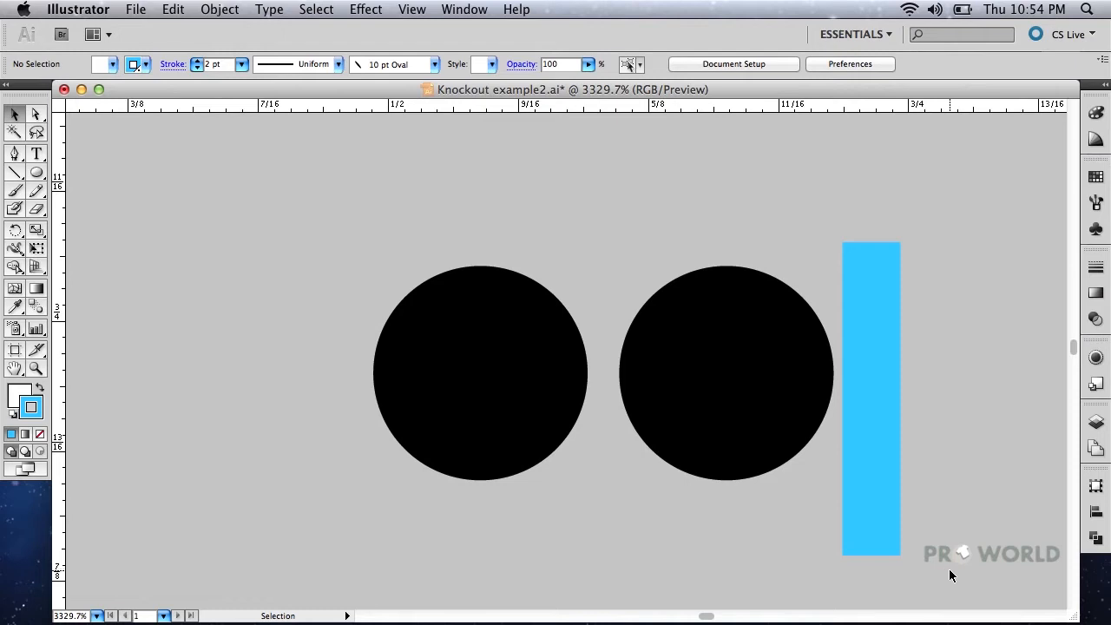
{"action": "left_click", "coordinate": [481, 373]}
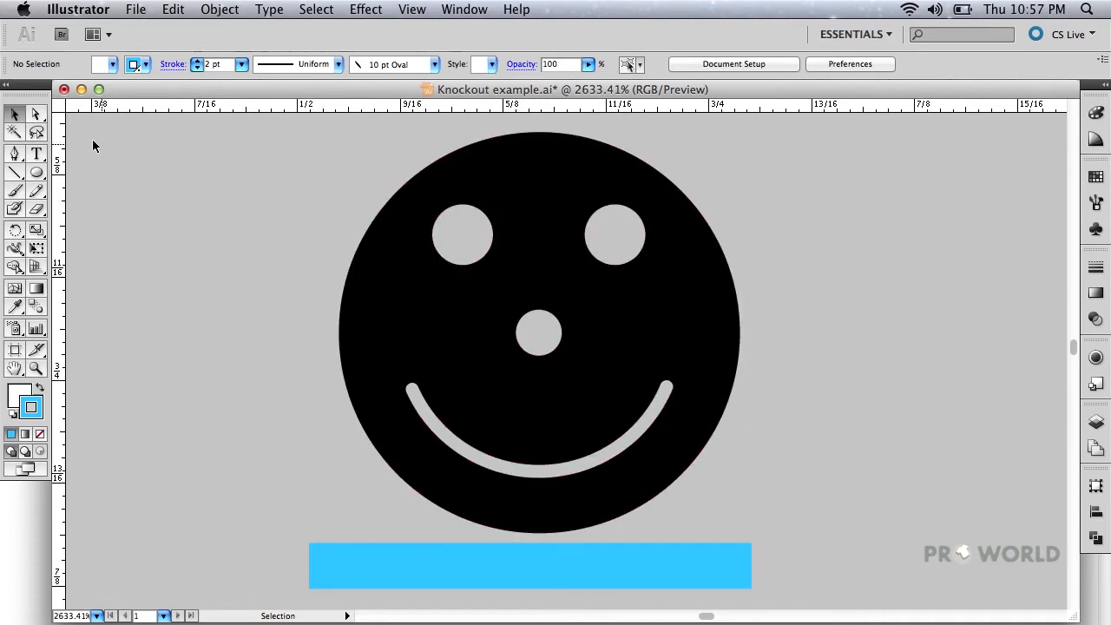
Scale up the nose hole, then undo the smile's scaling with Edit > Undo Scale
{"action": "left_click", "coordinate": [36, 114]}
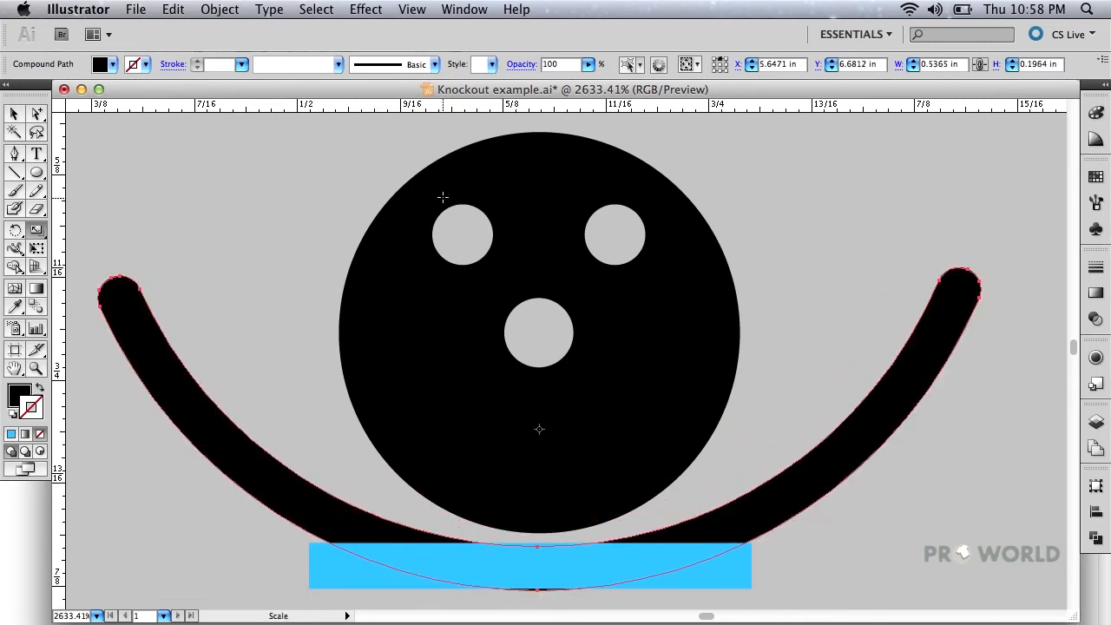
{"action": "left_click", "coordinate": [173, 10]}
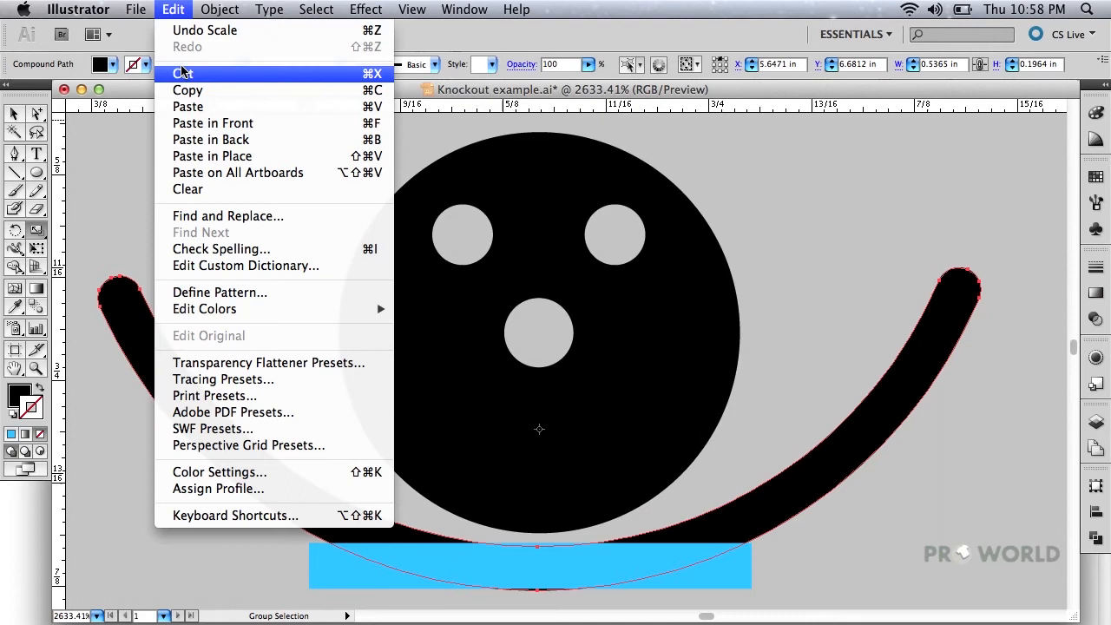
{"action": "left_click", "coordinate": [182, 72]}
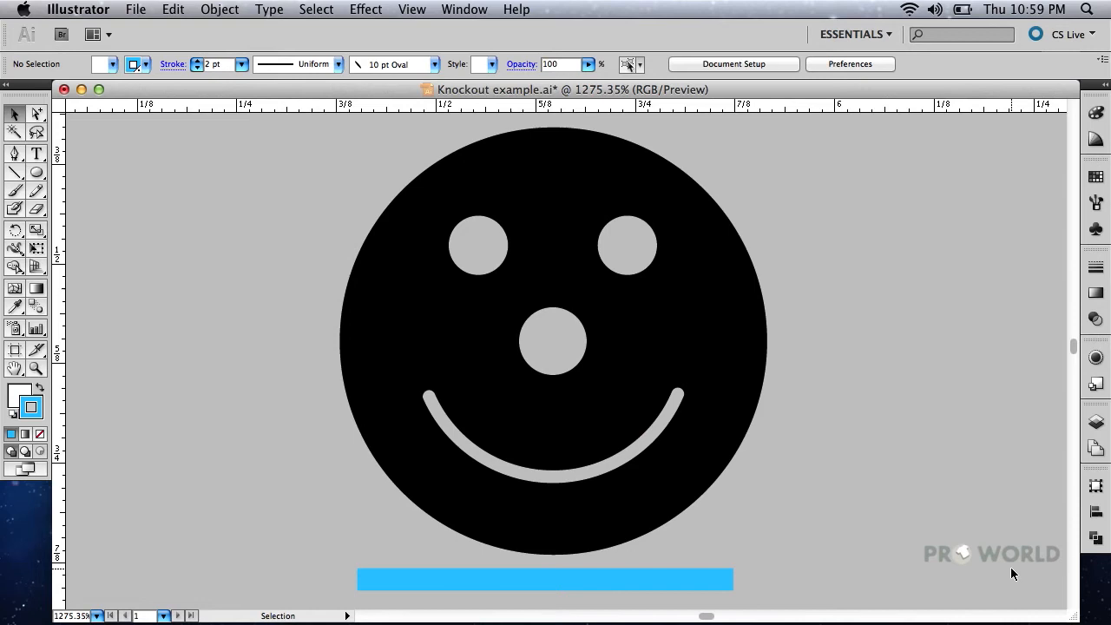
{"action": "mouse_move", "coordinate": [956, 563]}
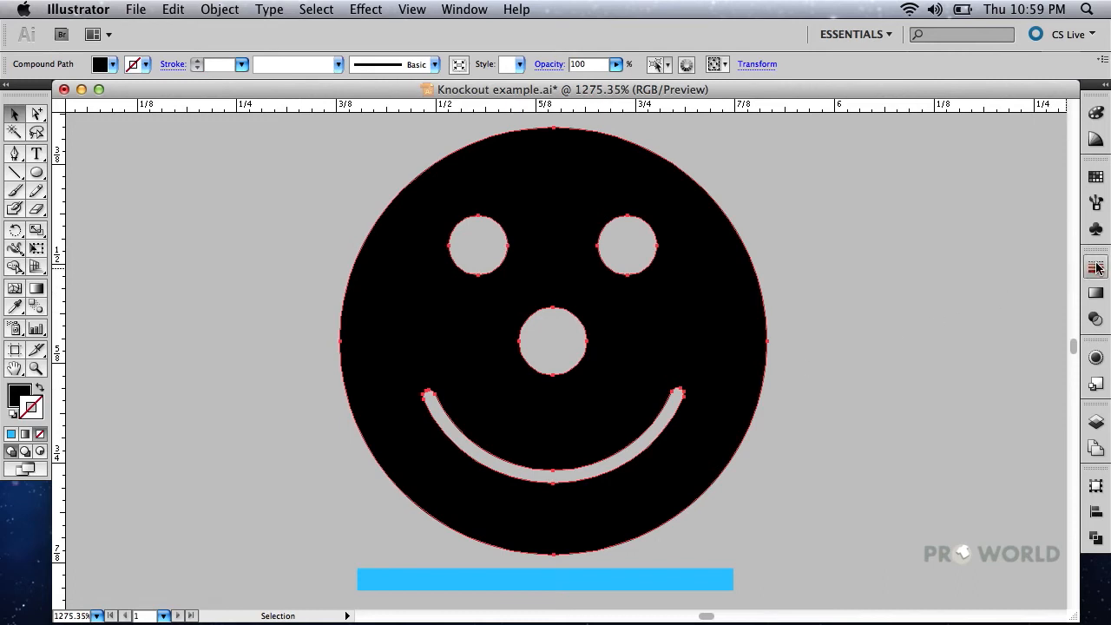
Give the smiley compound path a blue stroke with 1.25 pt weight
{"action": "left_click", "coordinate": [1095, 266]}
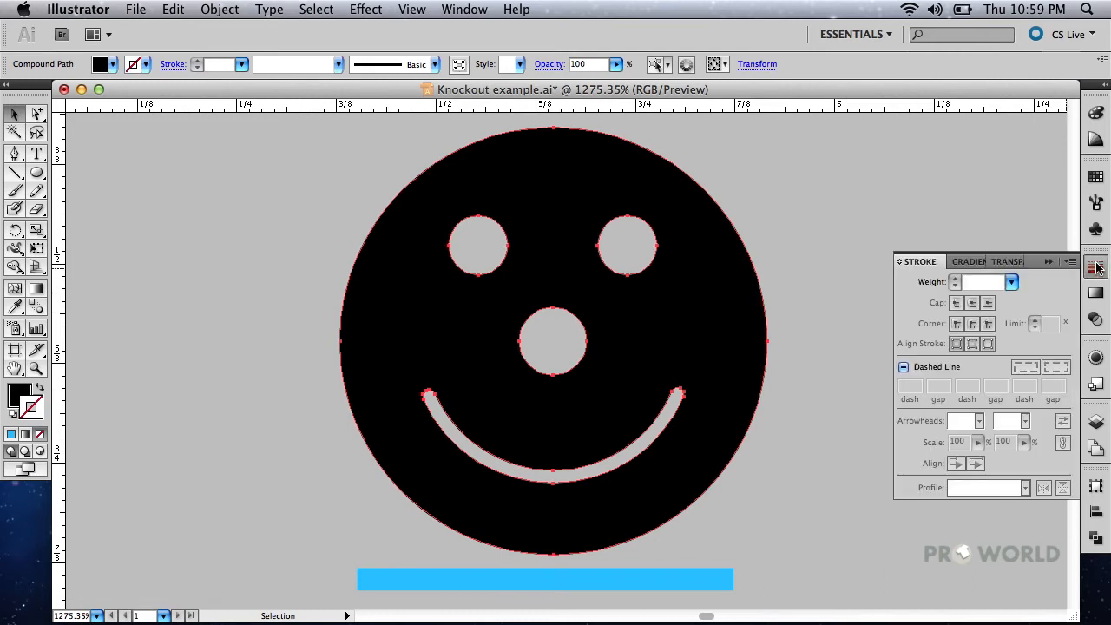
{"action": "left_click", "coordinate": [979, 281]}
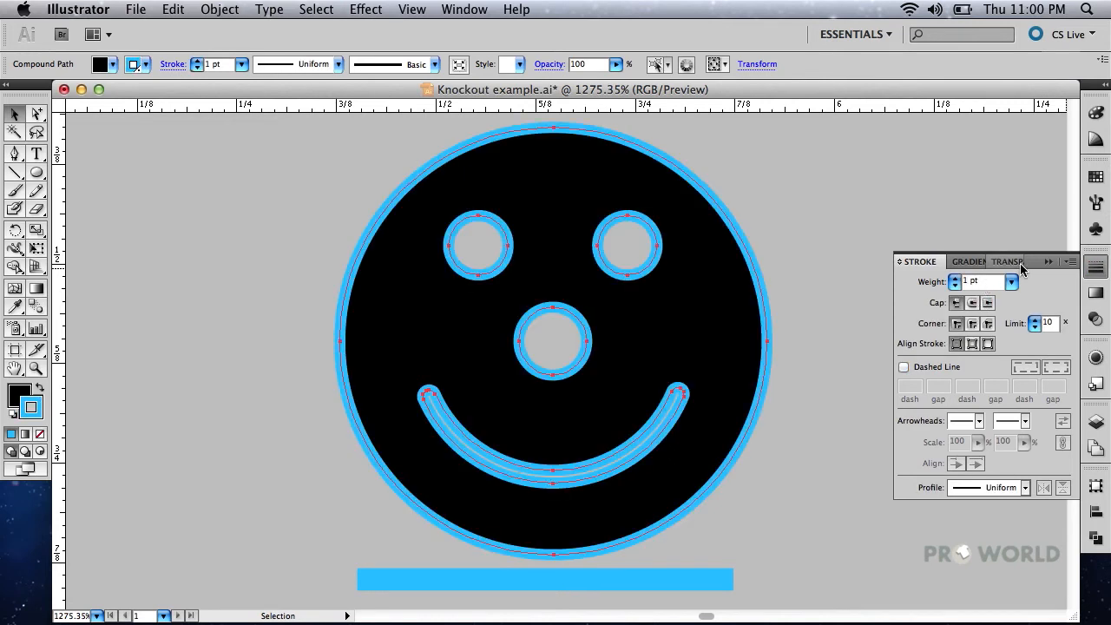
{"action": "mouse_move", "coordinate": [1002, 204]}
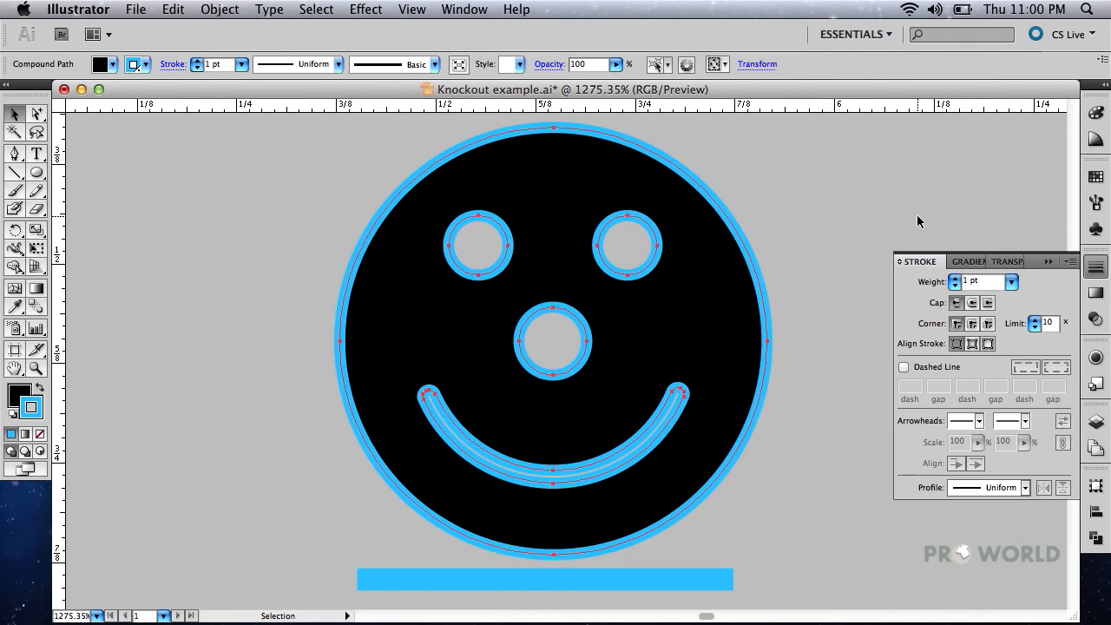
{"action": "left_click", "coordinate": [979, 281]}
{"action": "type", "text": "1.25"}
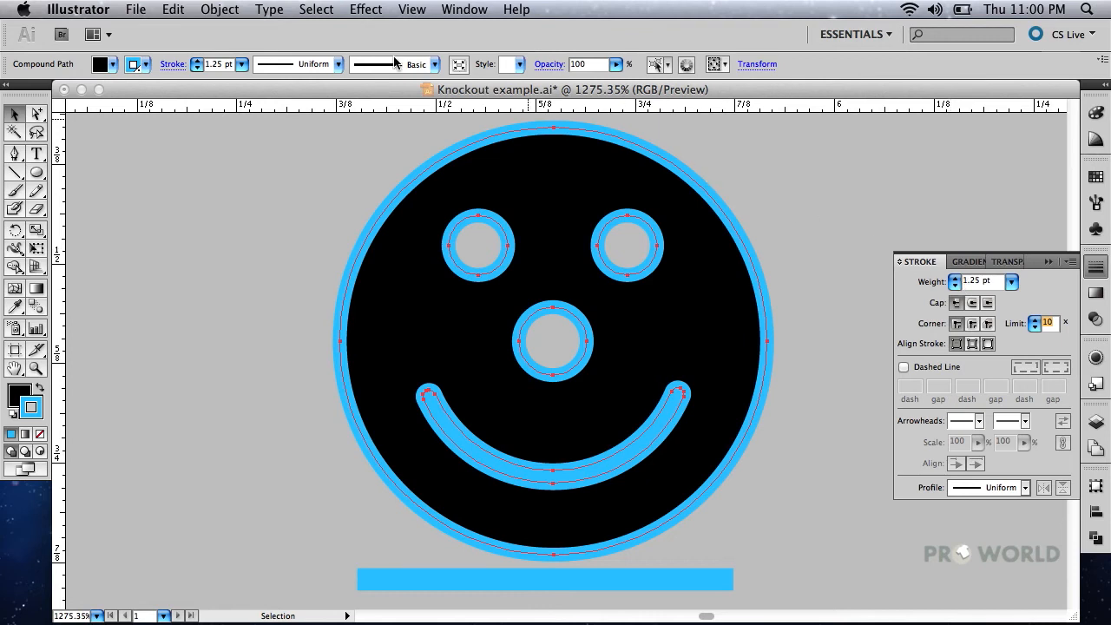
Expand the blue strokes with Object > Expand and apply Pathfinder Trim
{"action": "left_click", "coordinate": [219, 10]}
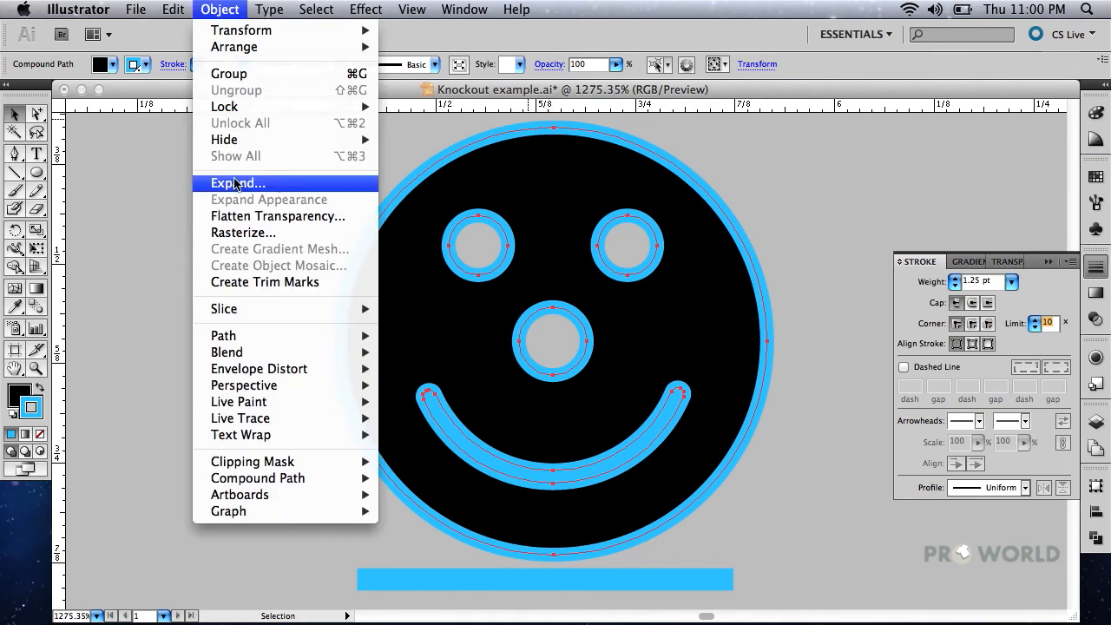
{"action": "left_click", "coordinate": [237, 182]}
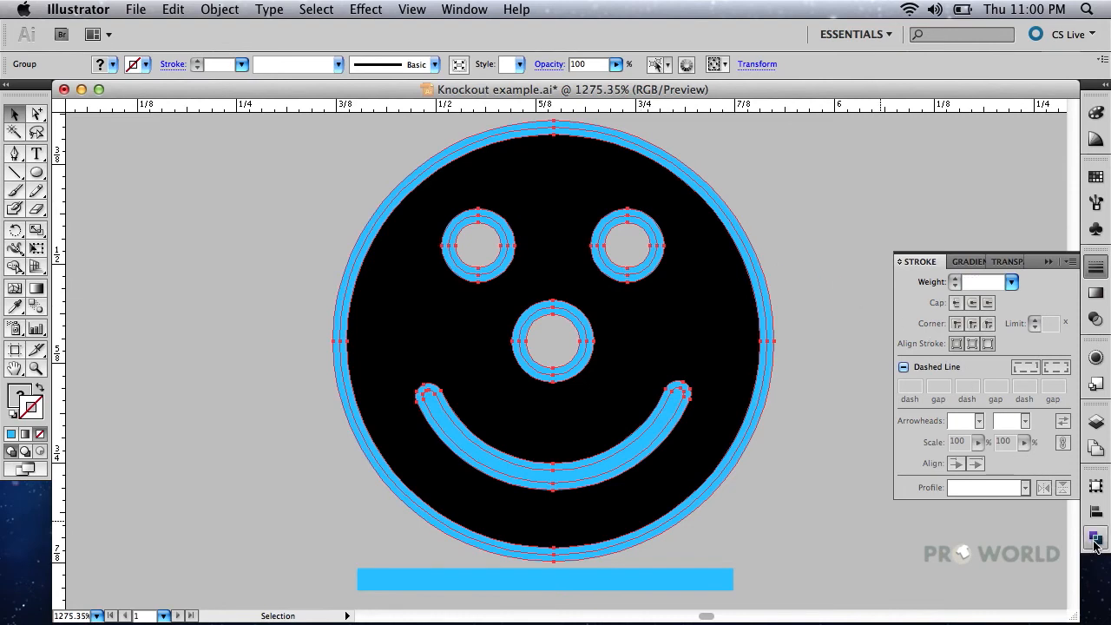
{"action": "left_click", "coordinate": [1094, 538]}
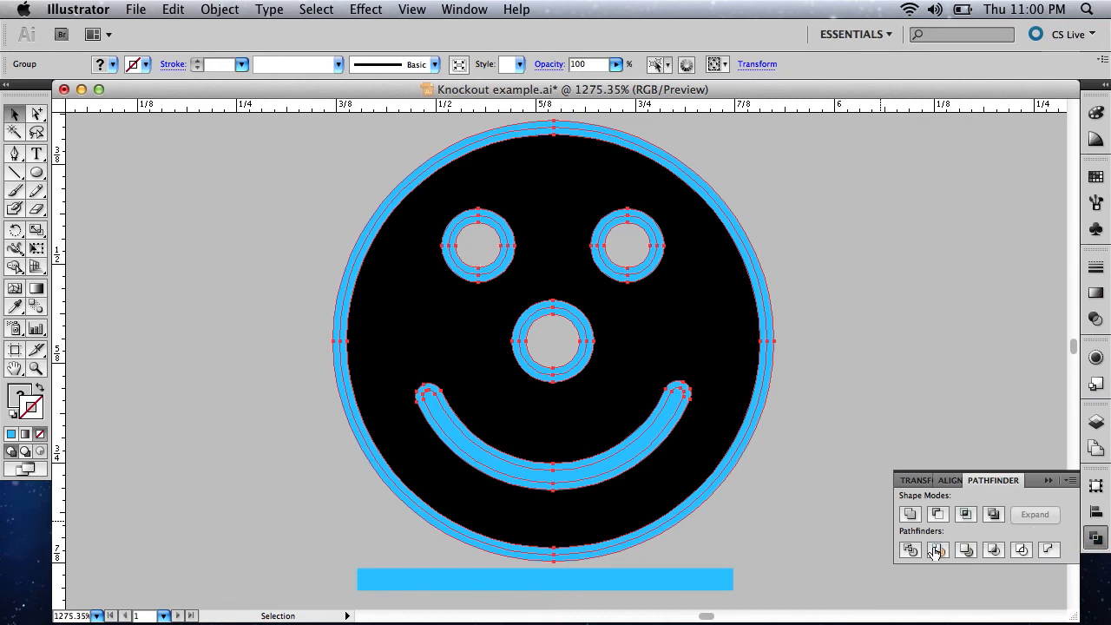
{"action": "left_click", "coordinate": [937, 549]}
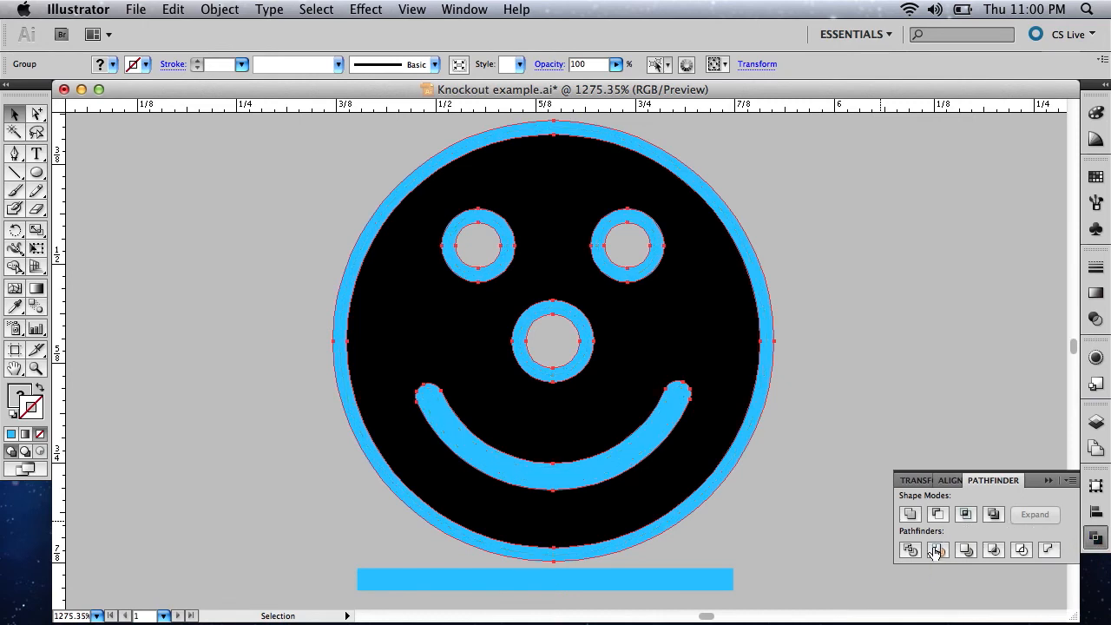
{"action": "mouse_move", "coordinate": [937, 550]}
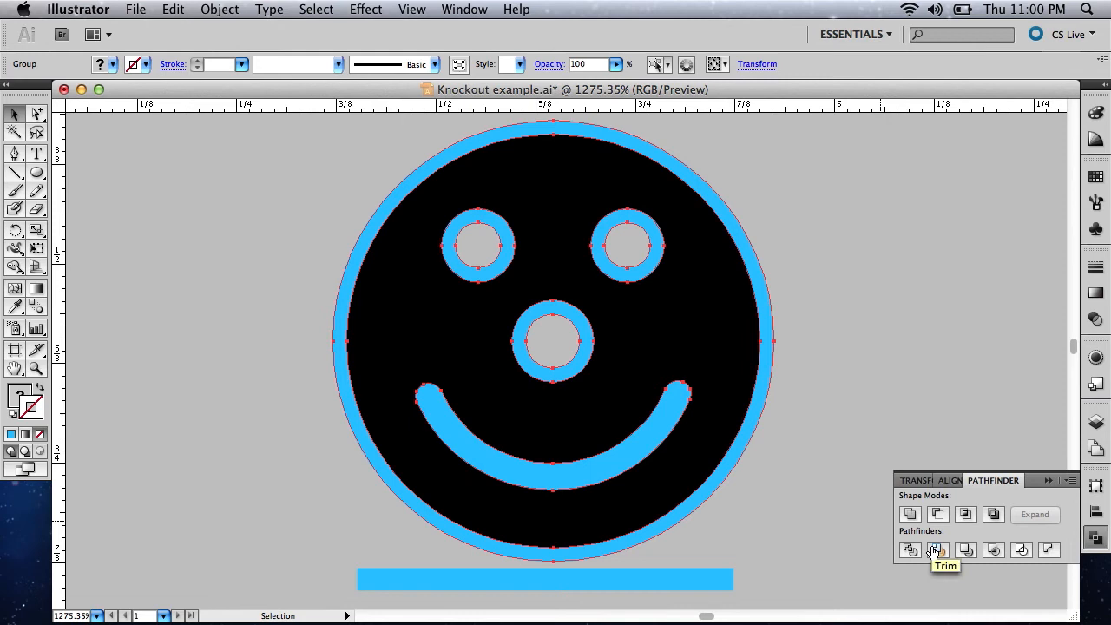
{"action": "mouse_move", "coordinate": [70, 214]}
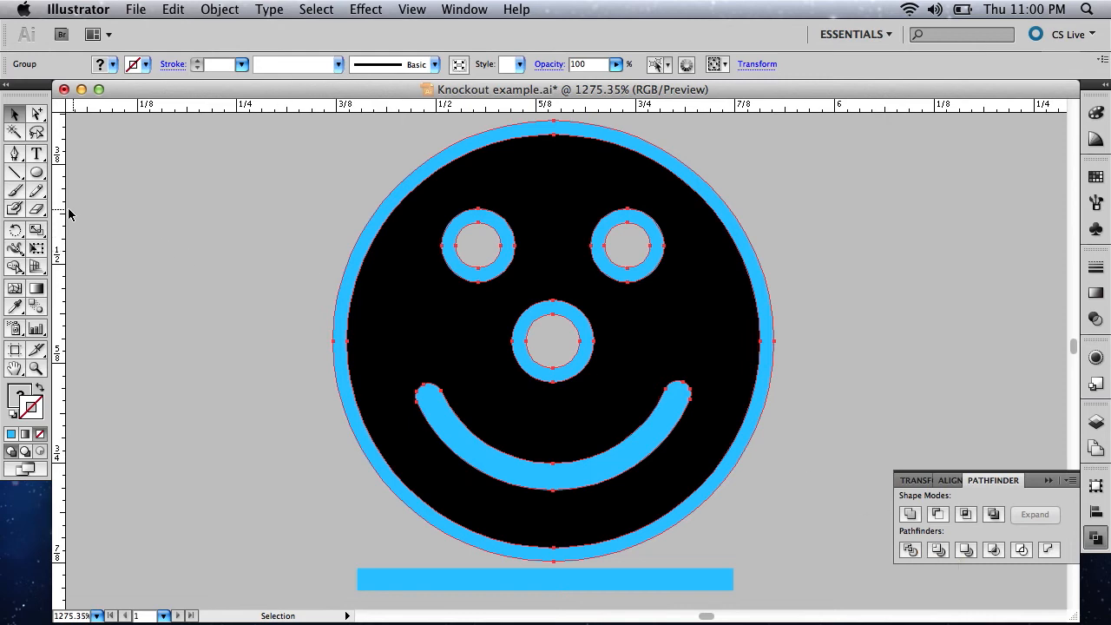
Magic-wand select and delete the blue rings, then return to the Selection tool
{"action": "left_click", "coordinate": [14, 131]}
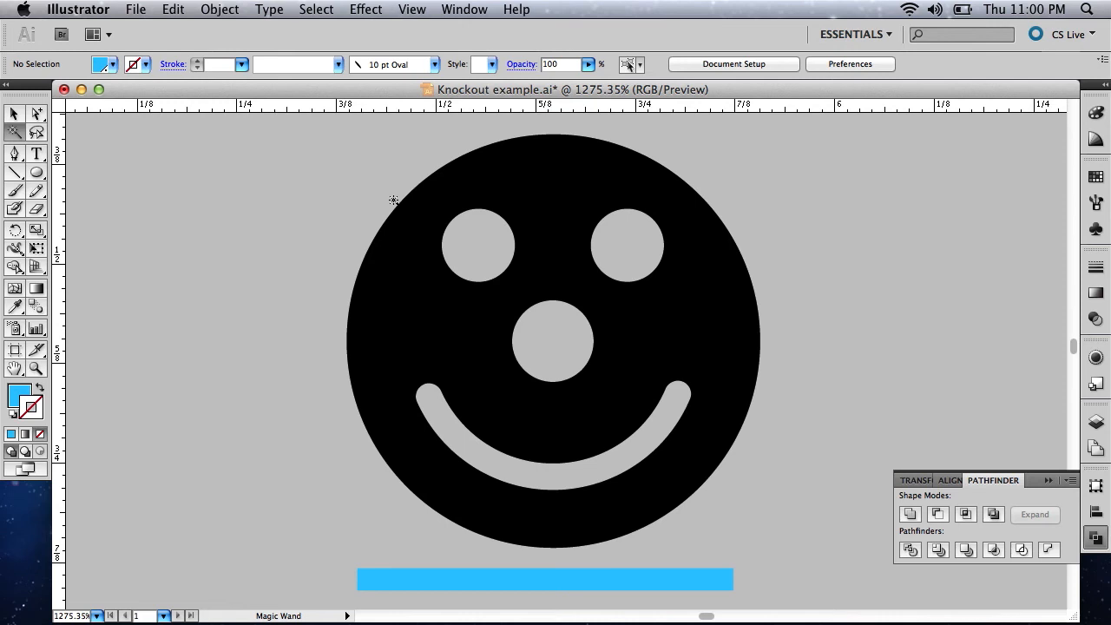
{"action": "mouse_move", "coordinate": [341, 187]}
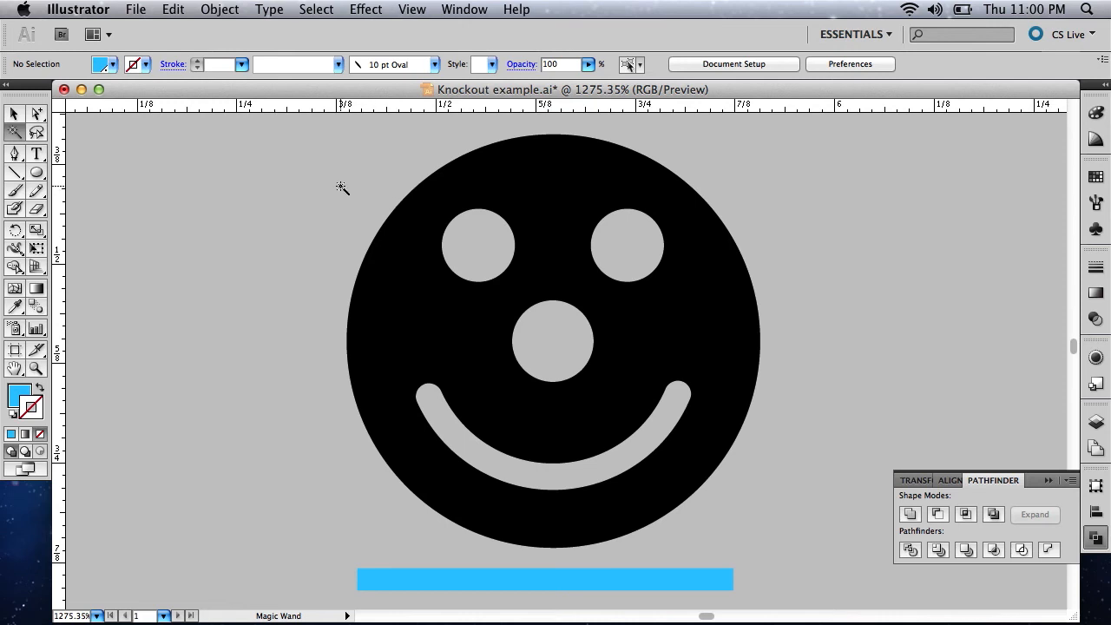
{"action": "left_click", "coordinate": [14, 114]}
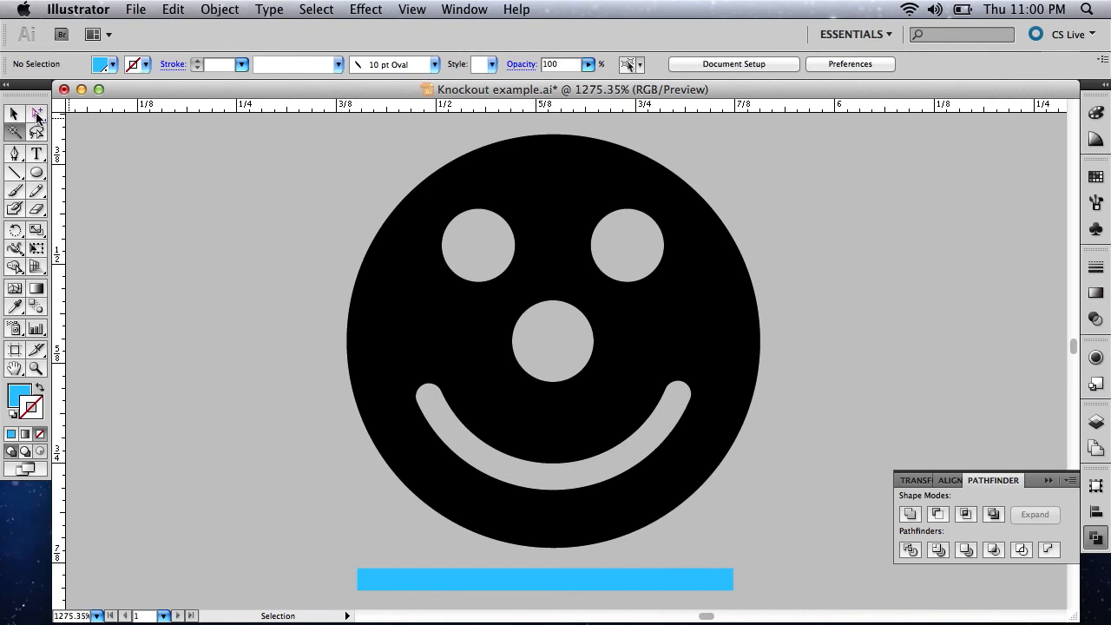